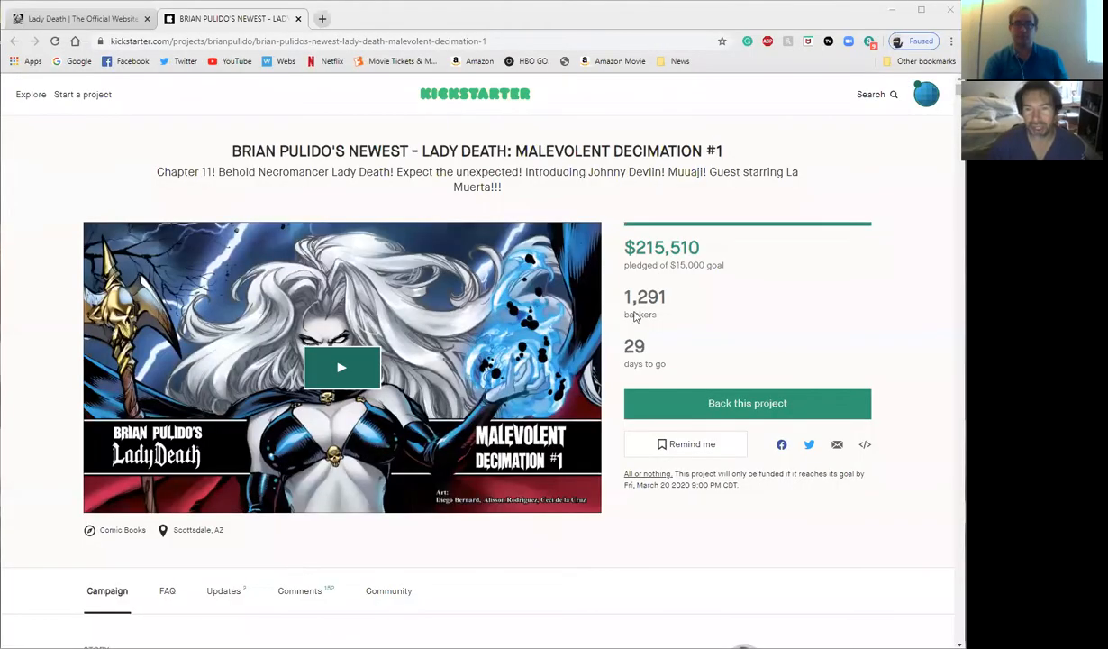
- Note the 1,291 backers figure, then scroll to the Story section and the $6 digital copy tier
double_click(645, 297)
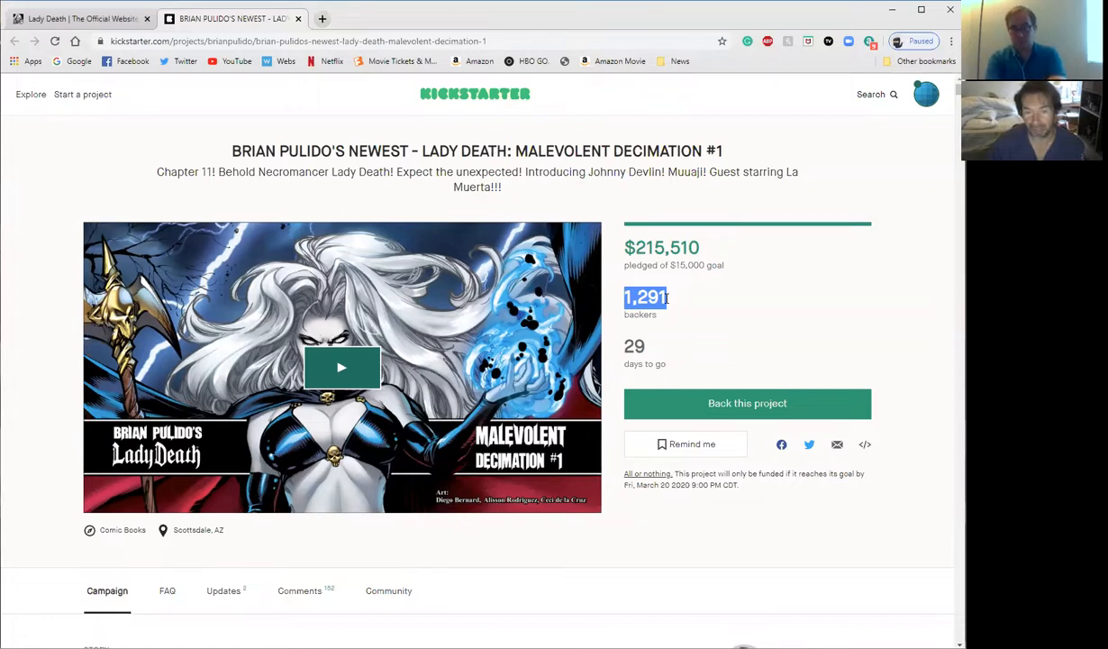
mouse_move(696, 346)
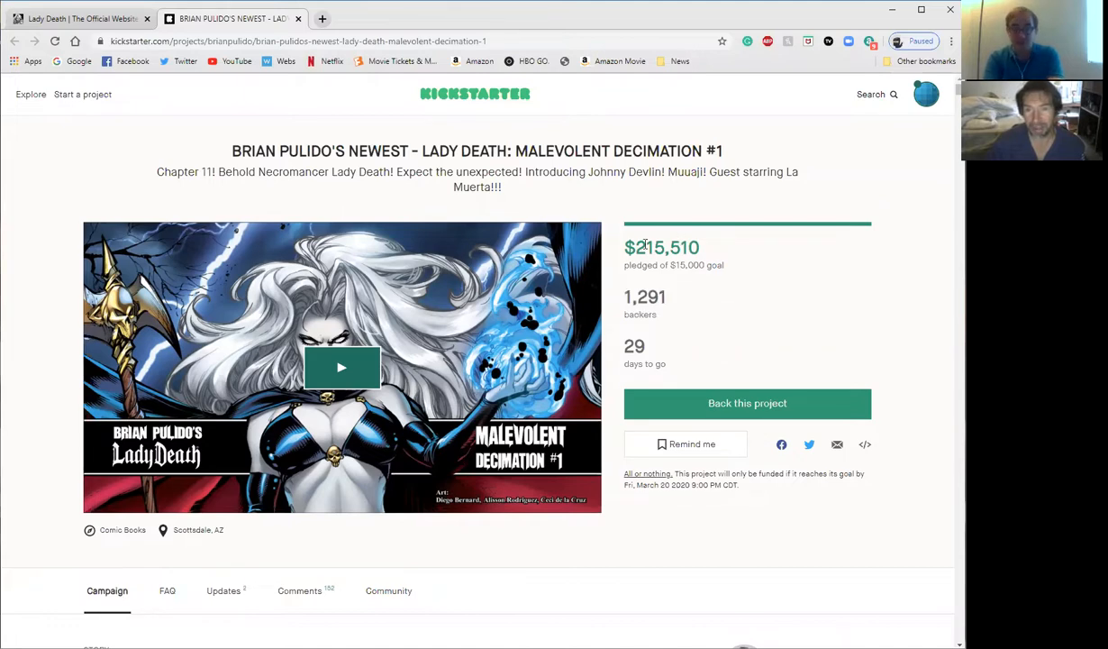
scroll("down", 3)
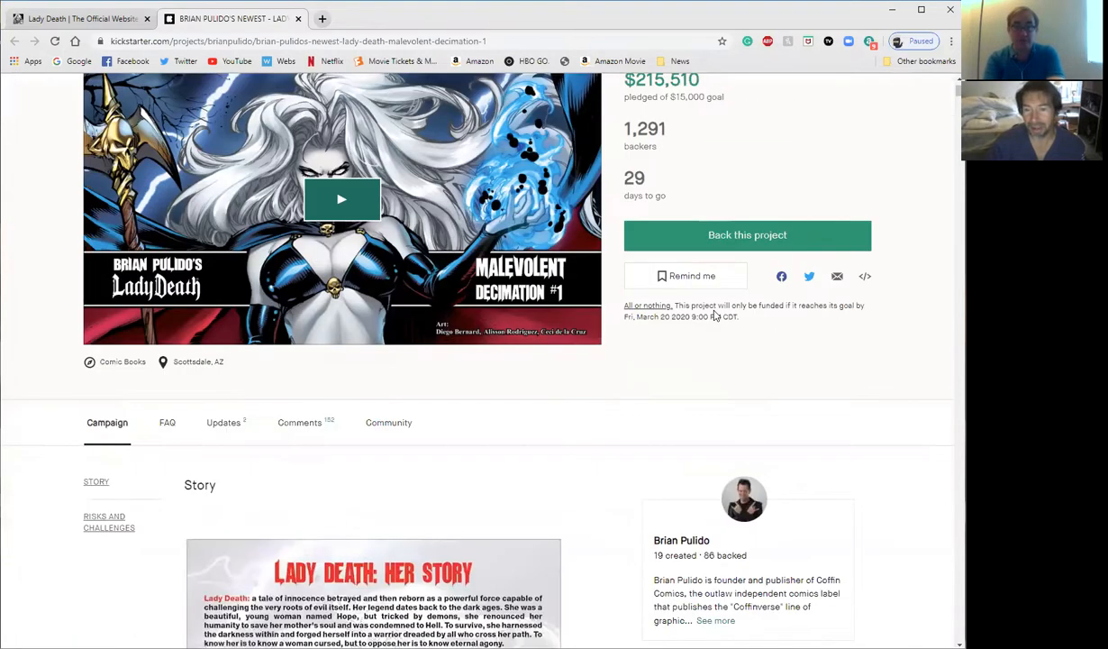
scroll("down", 3)
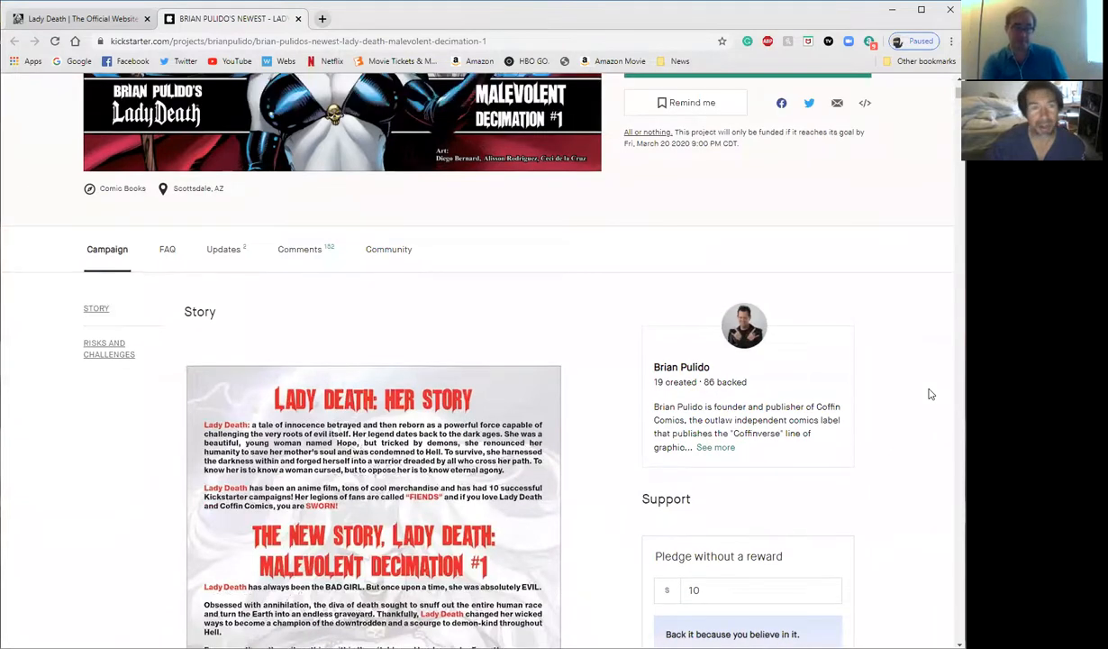
scroll("up", 3)
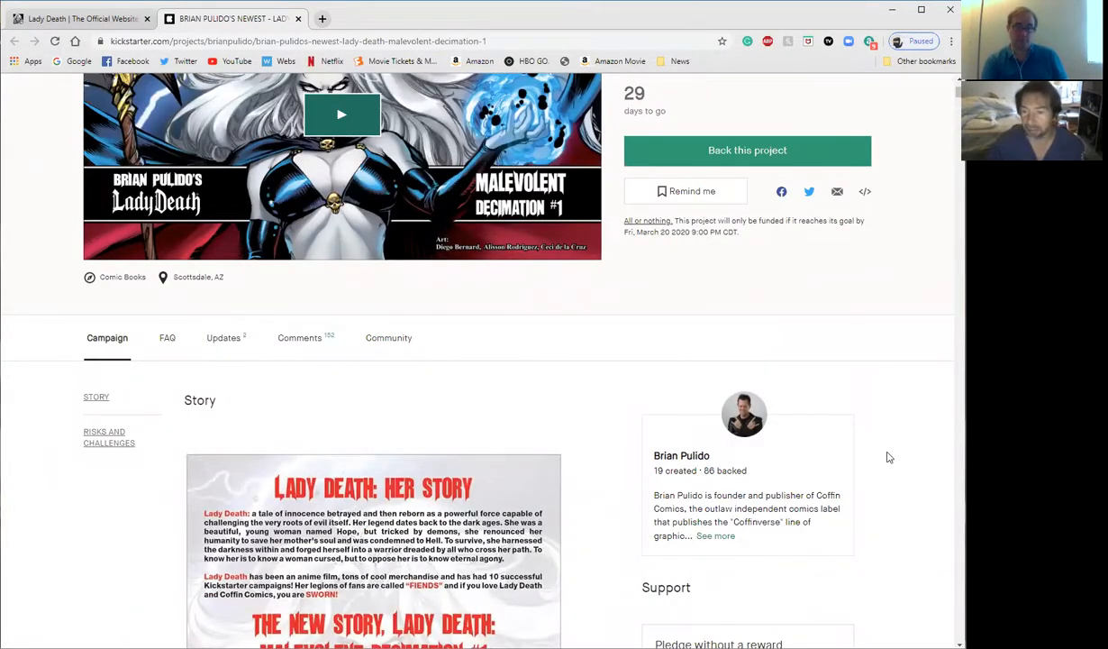
scroll("down", 3)
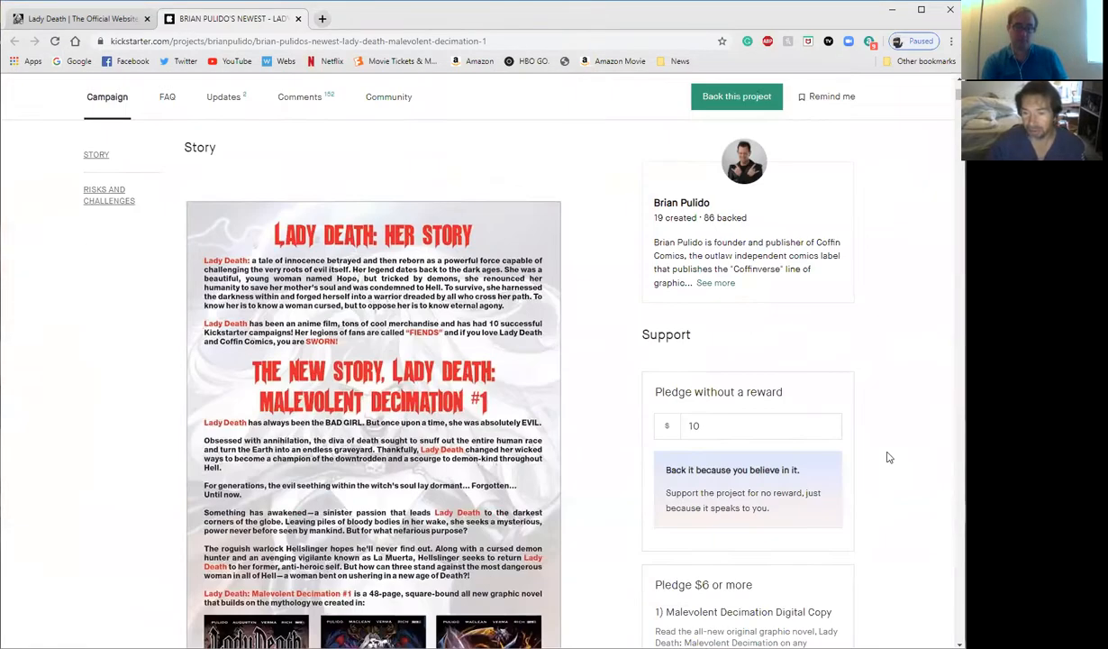
scroll("down", 3)
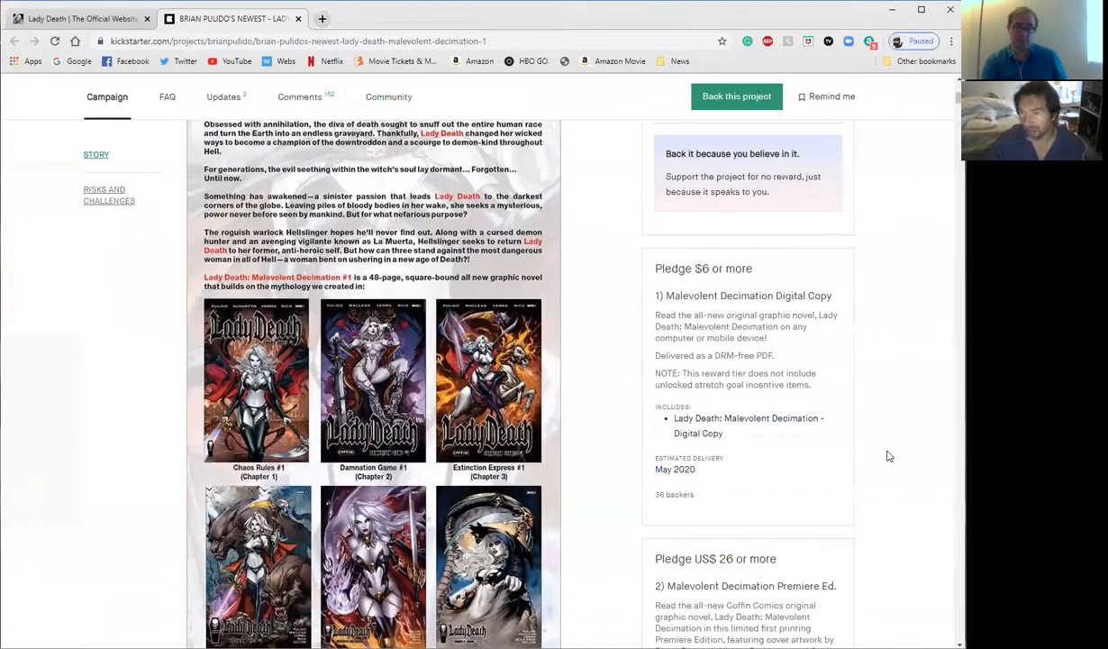
scroll("down", 3)
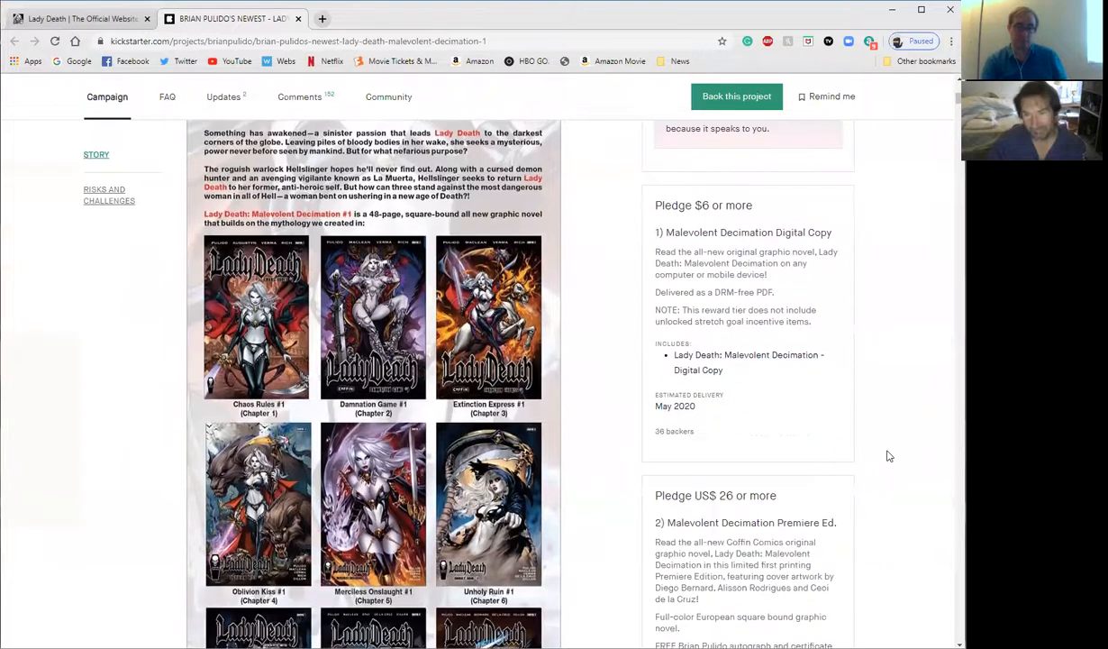
mouse_move(919, 350)
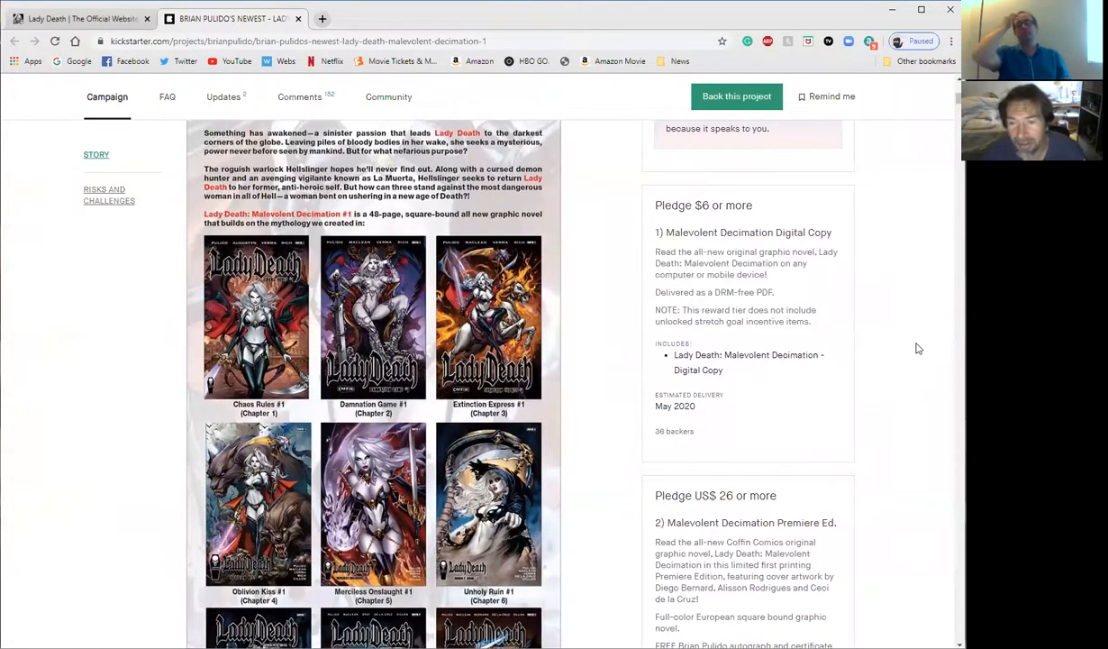
- Scroll to the creative team and cover artists beside tiers up to the $39 print bundle
scroll("down", 3)
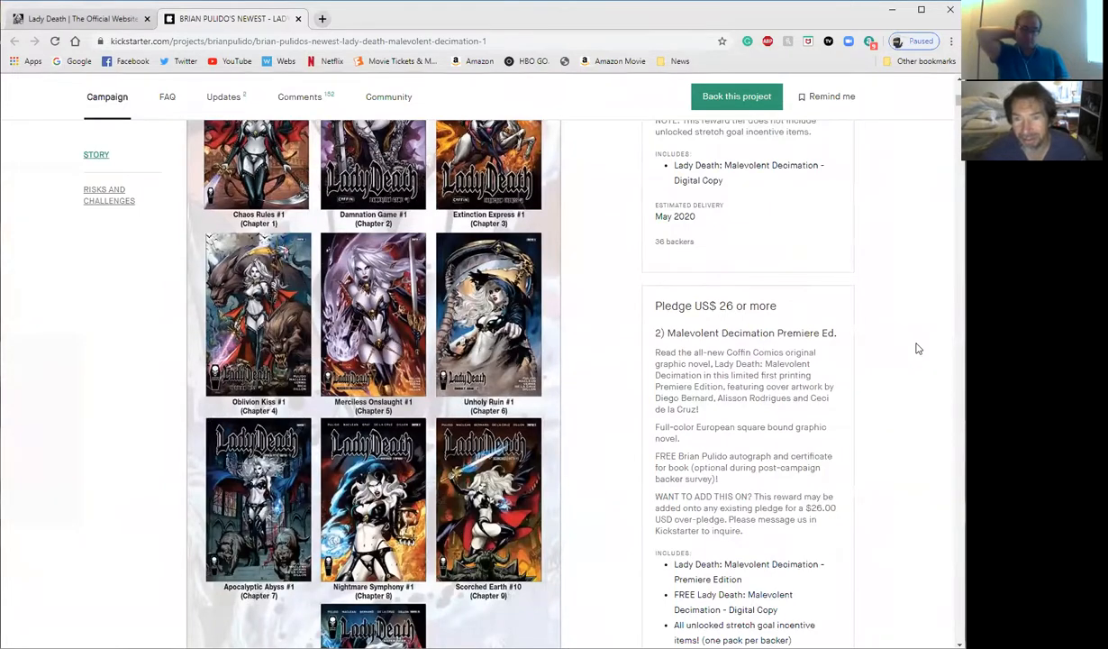
scroll("up", 3)
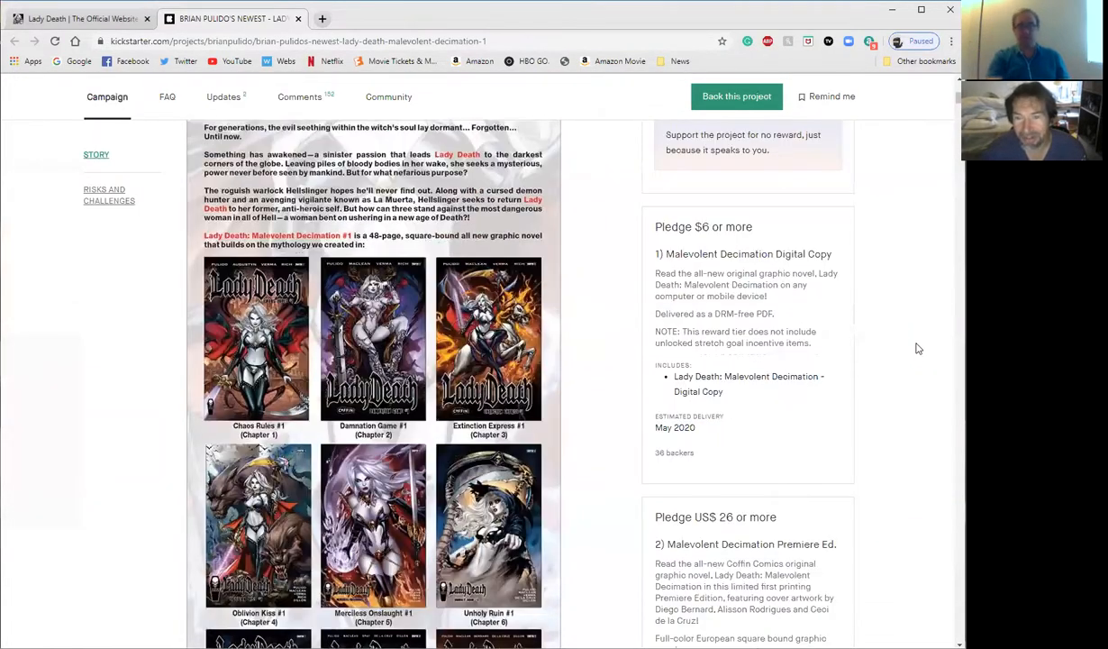
scroll("down", 3)
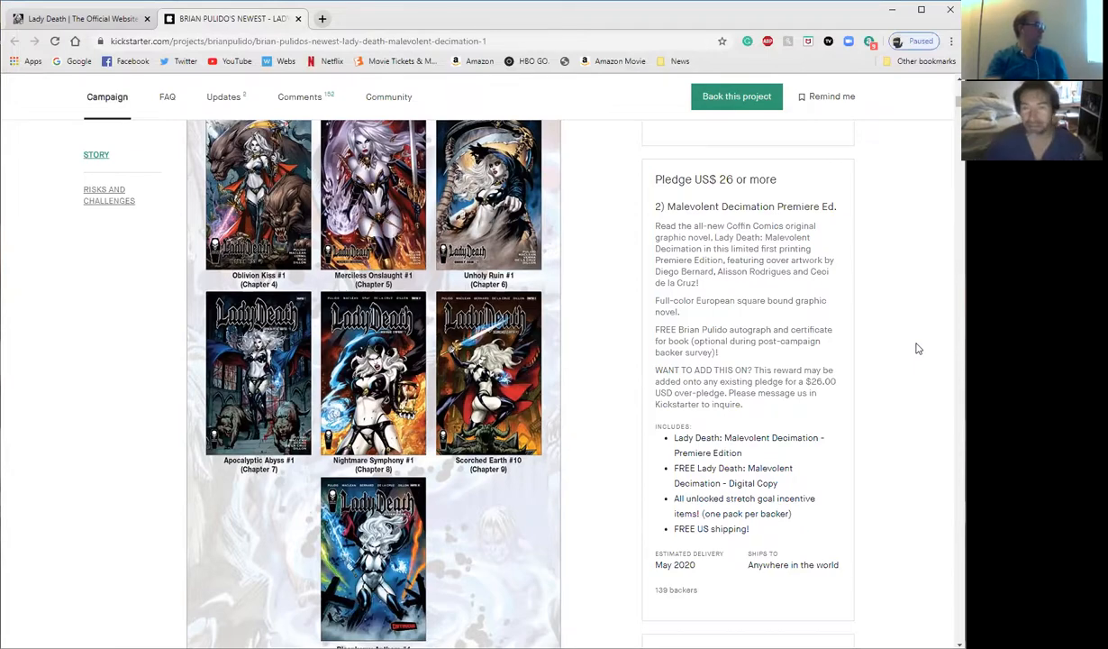
scroll("down", 3)
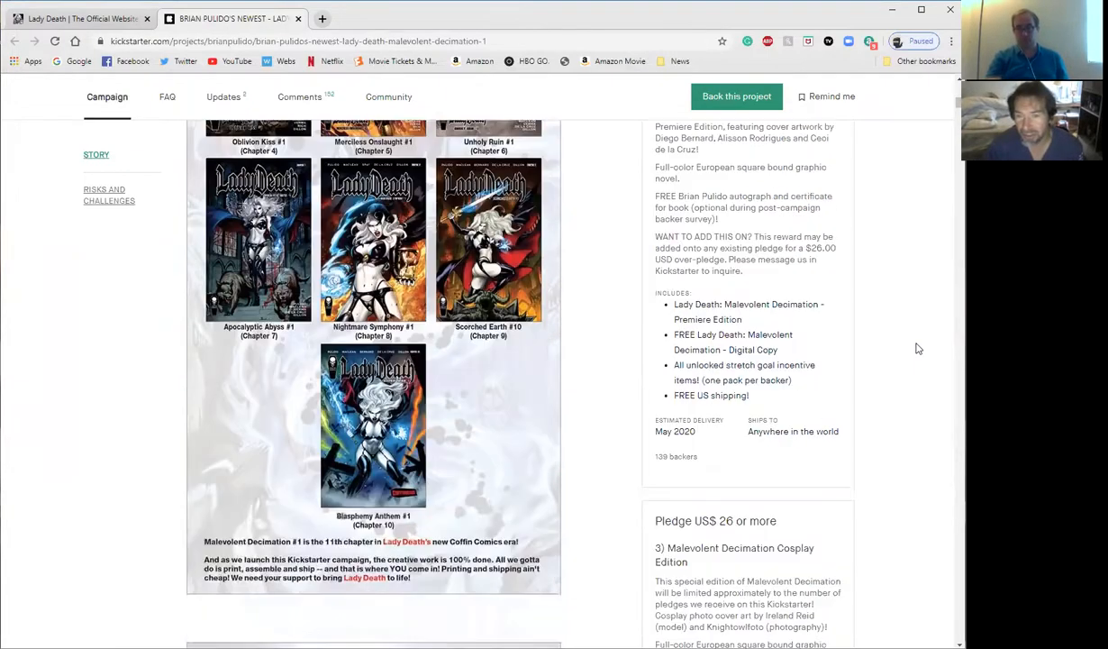
scroll("down", 3)
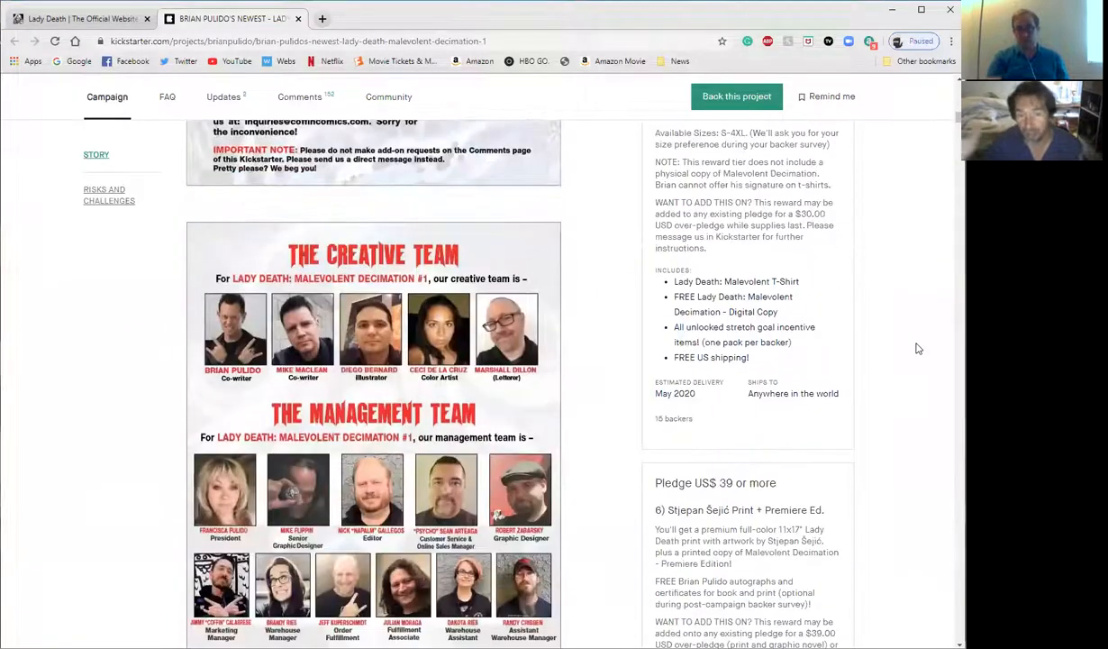
scroll("down", 3)
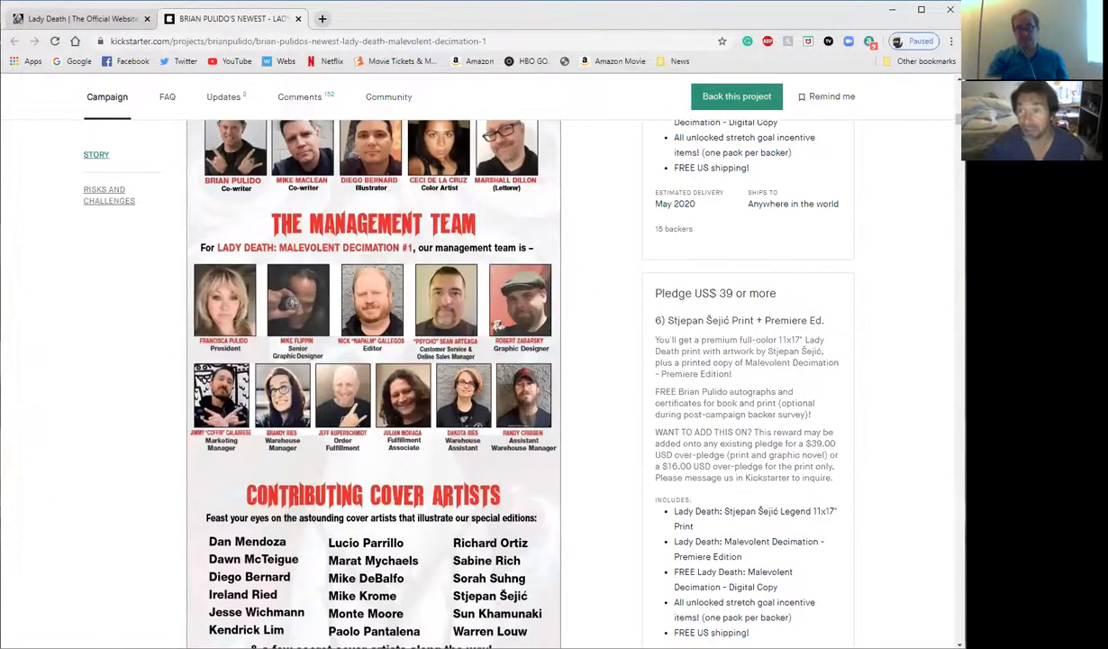